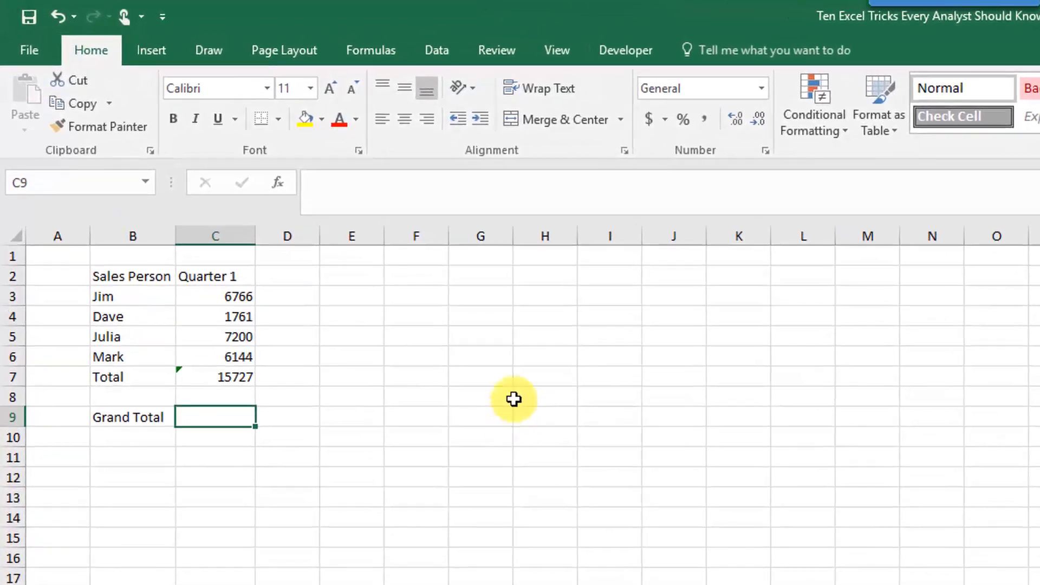
{"action": "mouse_move", "coordinate": [511, 391]}
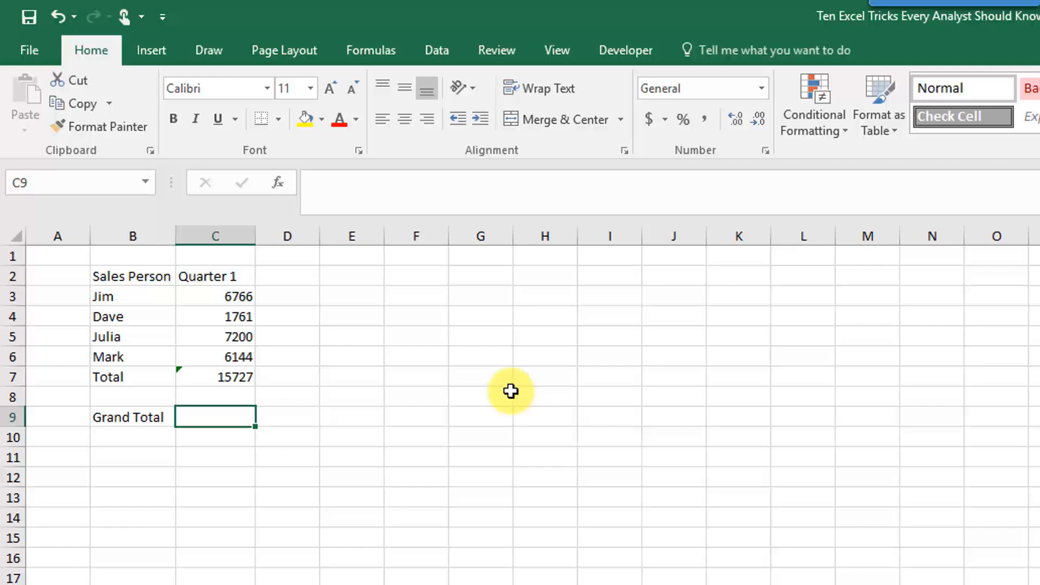
{"action": "mouse_move", "coordinate": [399, 411]}
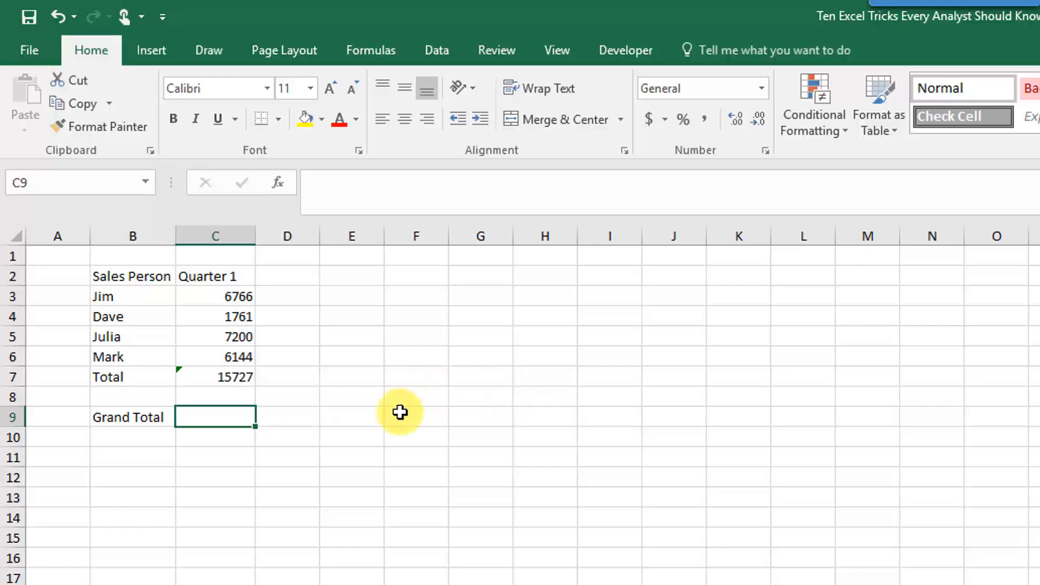
{"action": "mouse_move", "coordinate": [403, 417]}
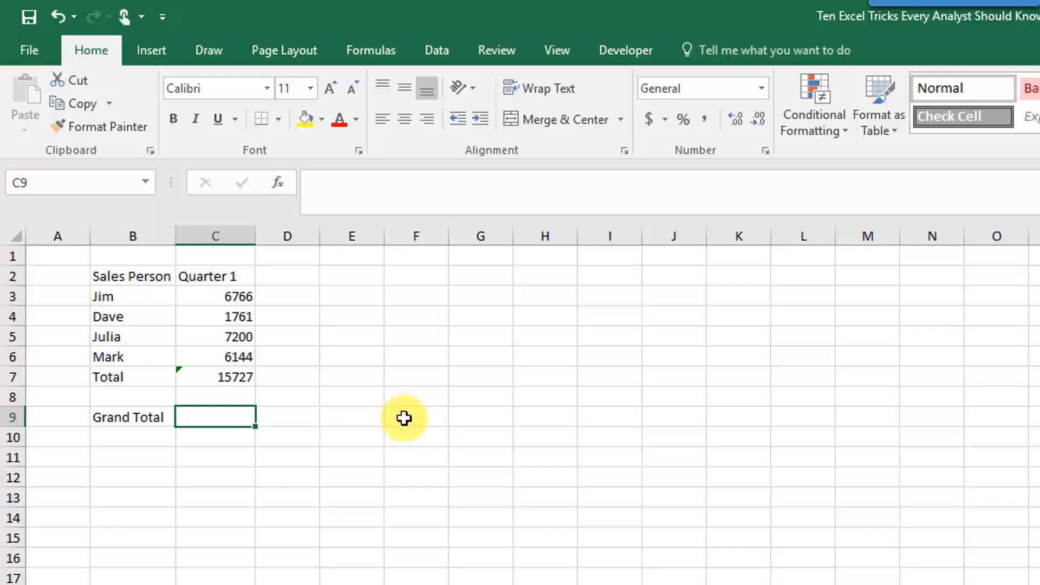
{"action": "mouse_move", "coordinate": [371, 510]}
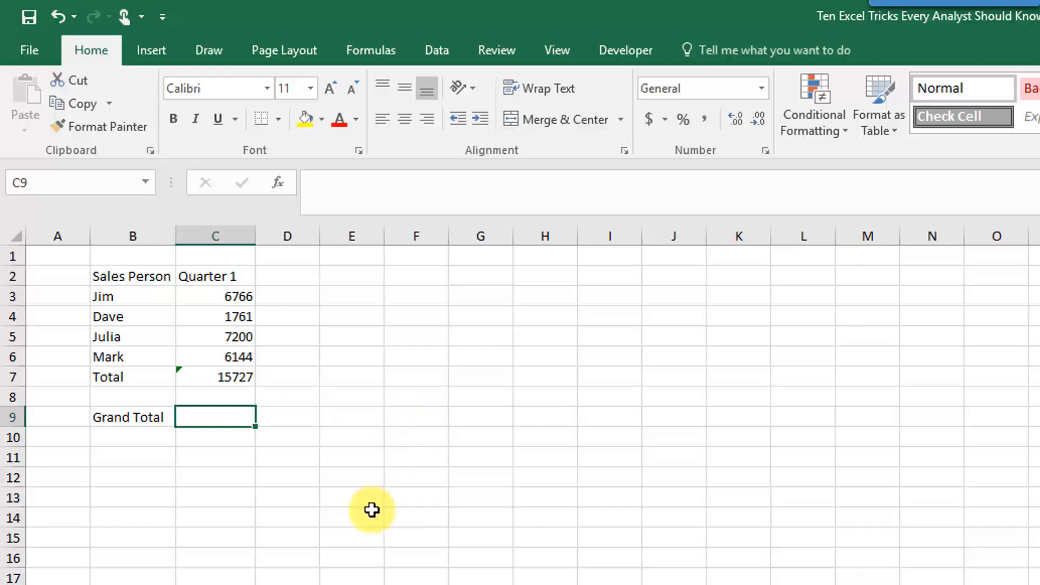
{"action": "mouse_move", "coordinate": [360, 395]}
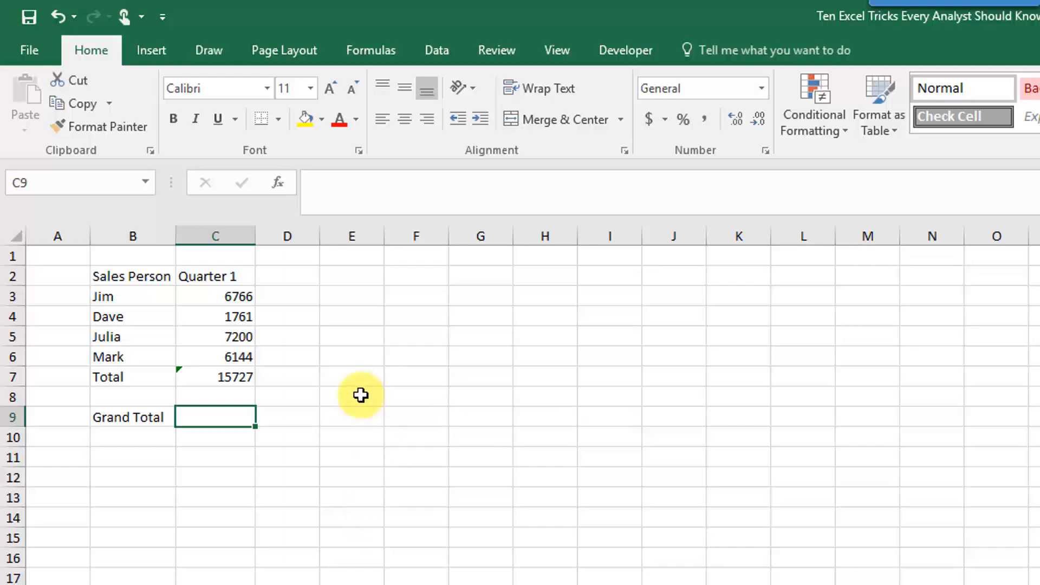
{"action": "mouse_move", "coordinate": [236, 426]}
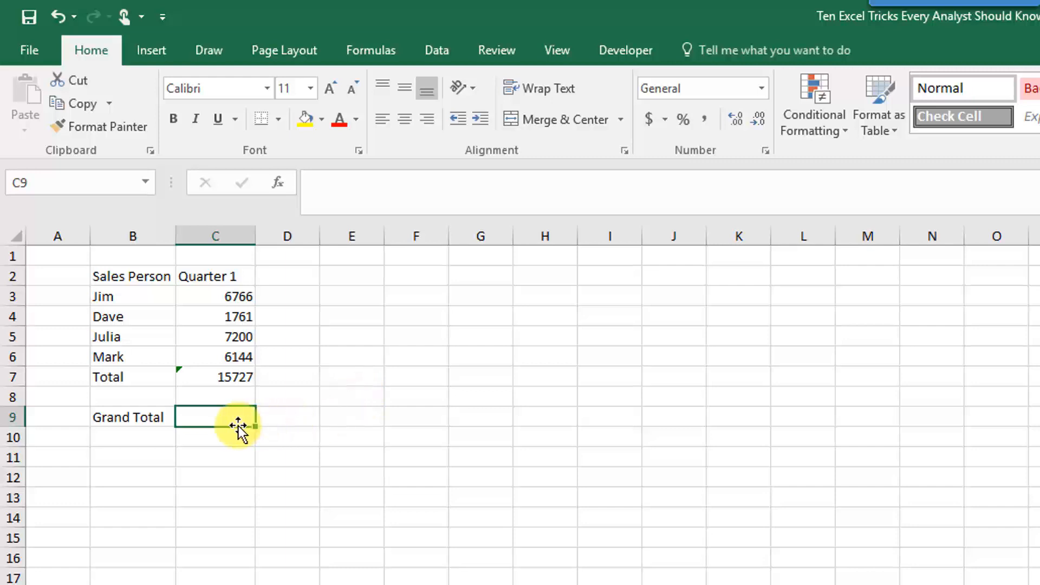
{"action": "mouse_move", "coordinate": [215, 297]}
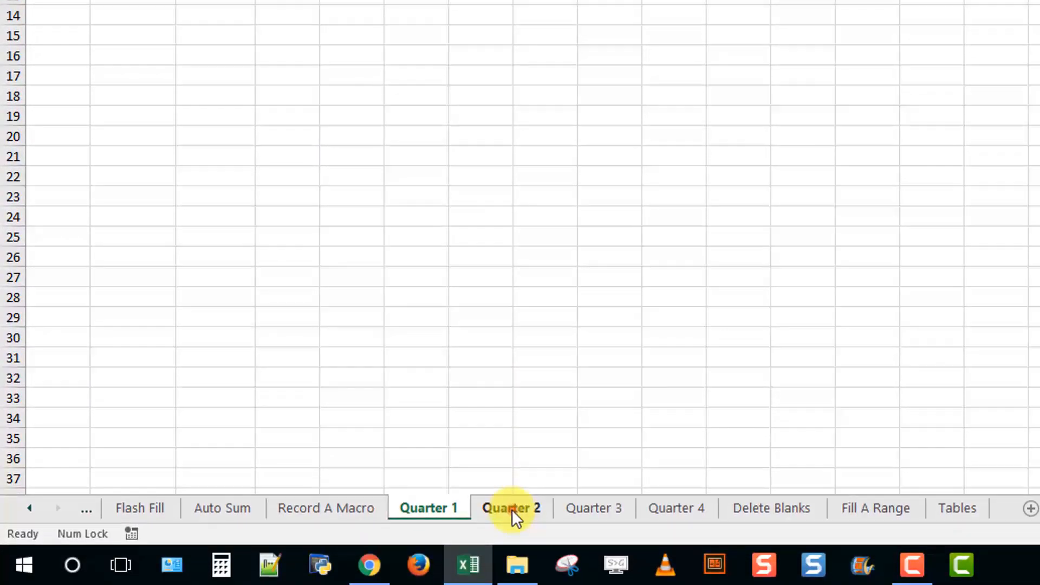
- Enter a Grand Total SUM in C9 adding C3:C6 from Quarter 1 through Quarter 4 (97517)
{"action": "left_click", "coordinate": [676, 508]}
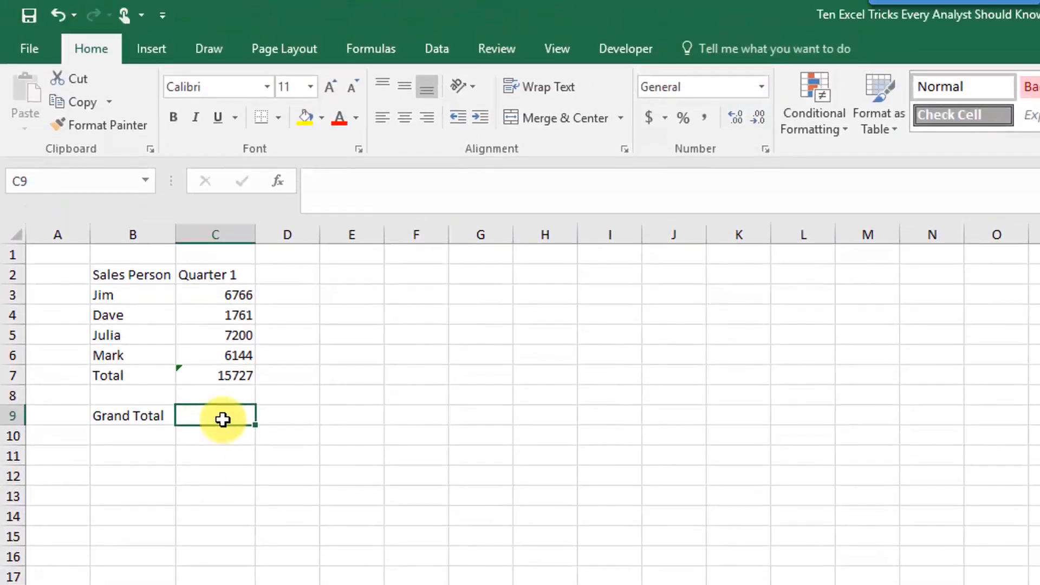
{"action": "type", "text": "="}
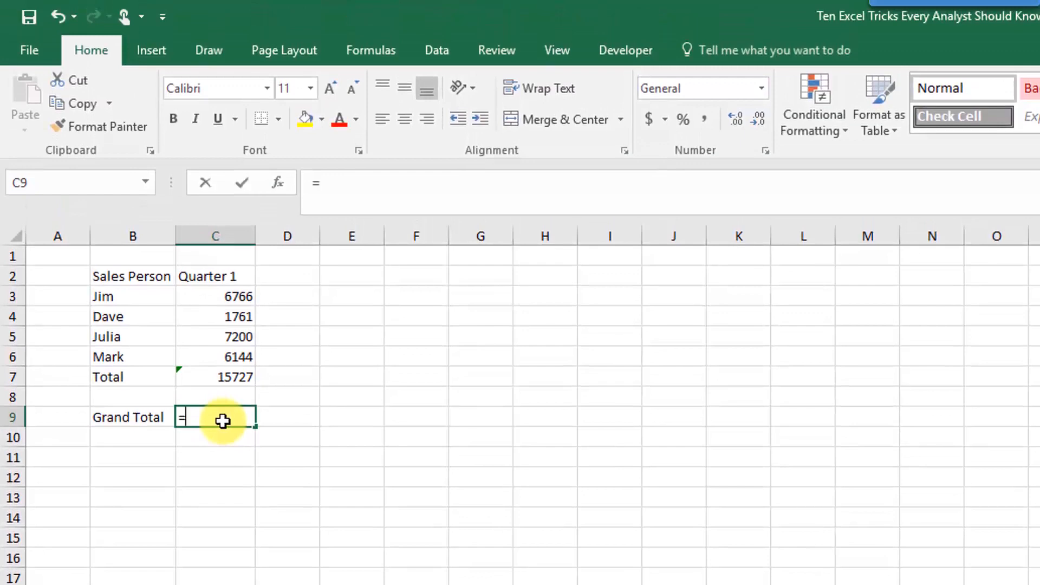
{"action": "type", "text": "sum(C3:C6,'Quarter 2'!C3:C6,'Quarter 3'!C3:C6"}
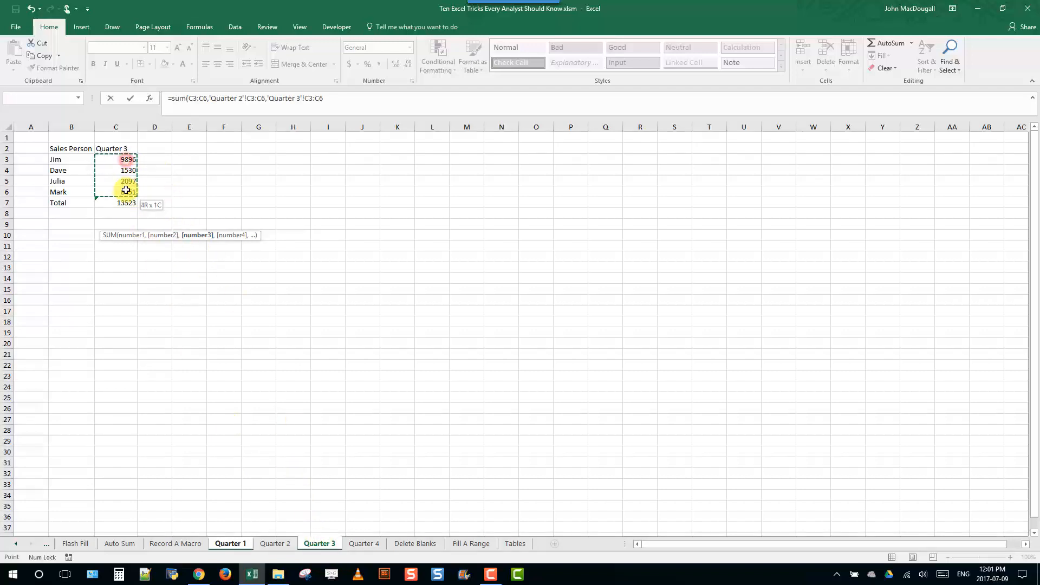
{"action": "left_click", "coordinate": [364, 543]}
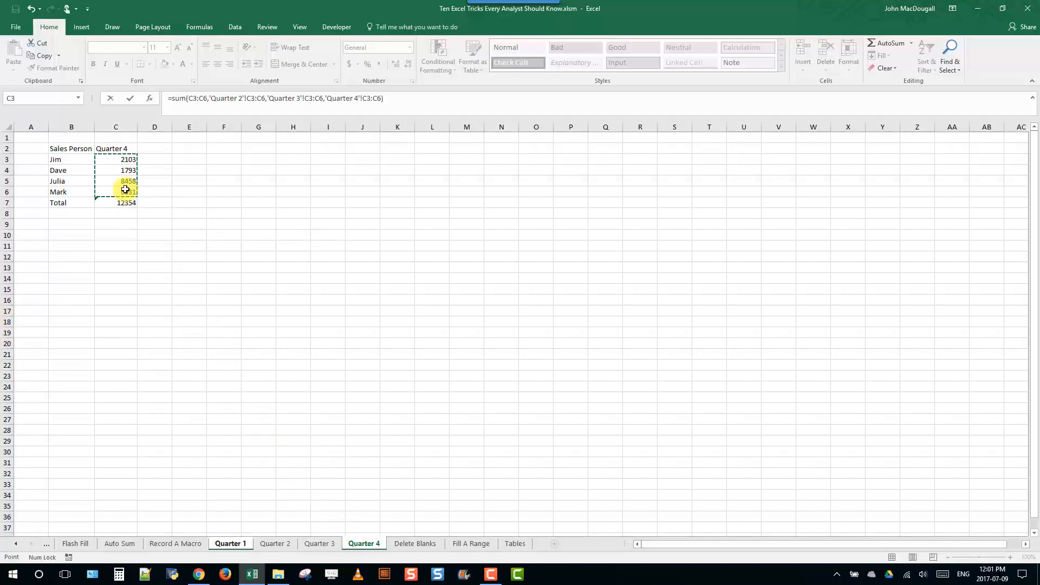
{"action": "left_click", "coordinate": [231, 543]}
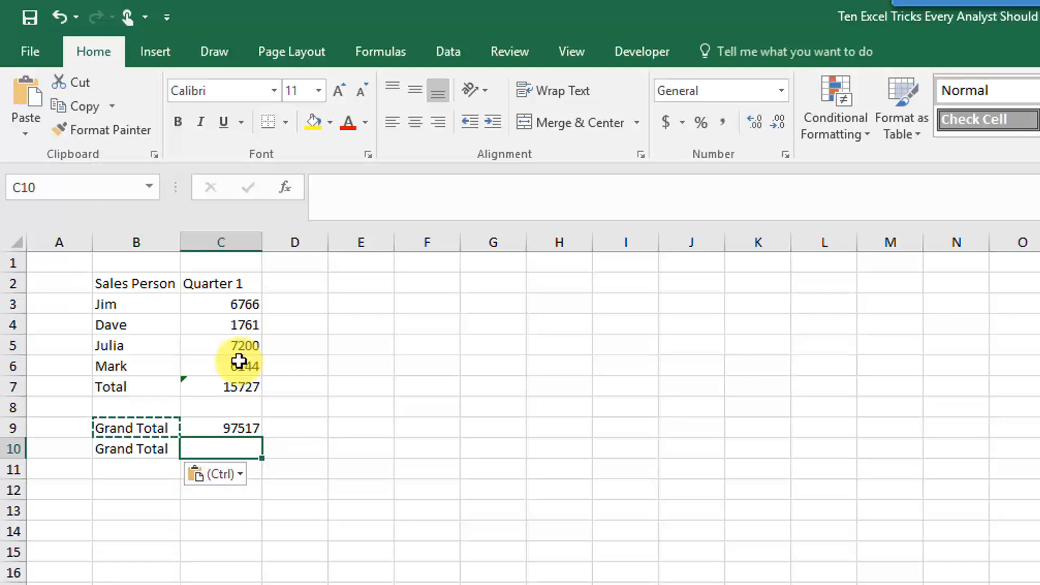
- Start a =SUM formula in the copied Grand Total row, beginning at cell C3
{"action": "type", "text": "=sum("}
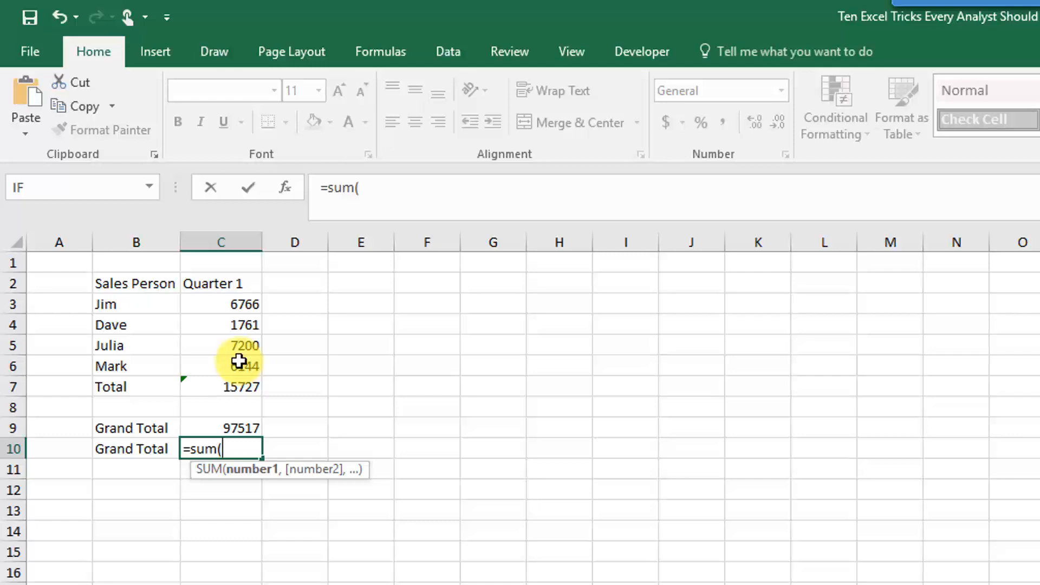
{"action": "mouse_move", "coordinate": [234, 304]}
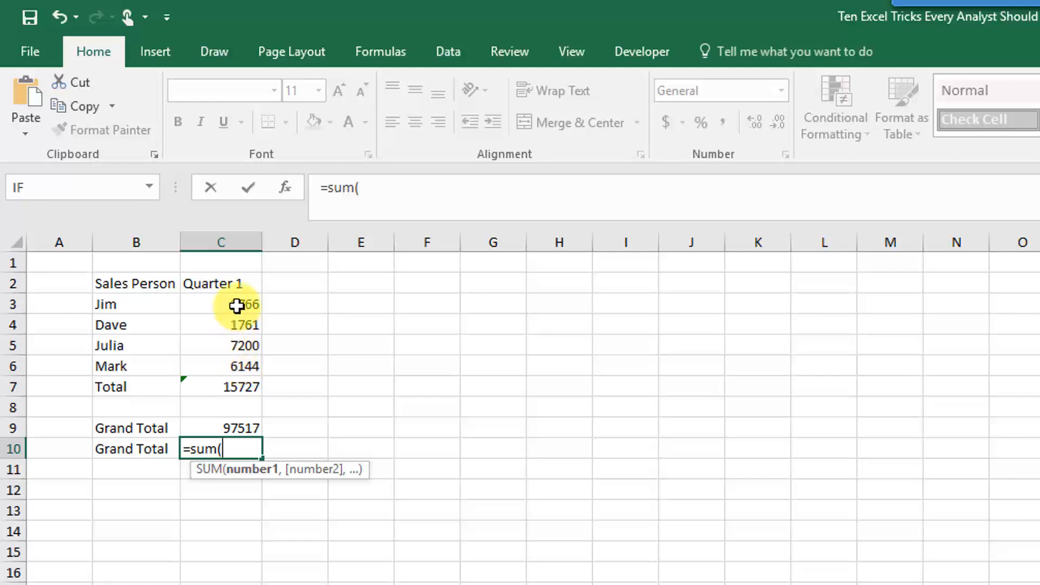
{"action": "left_click", "coordinate": [220, 304]}
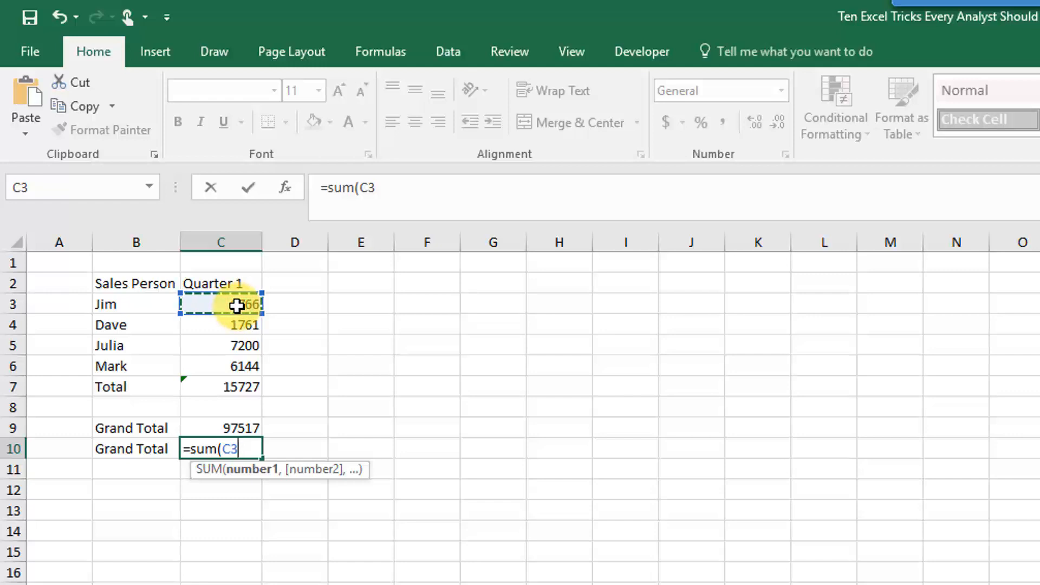
{"action": "scroll", "scroll_direction": "down", "scroll_amount": 3}
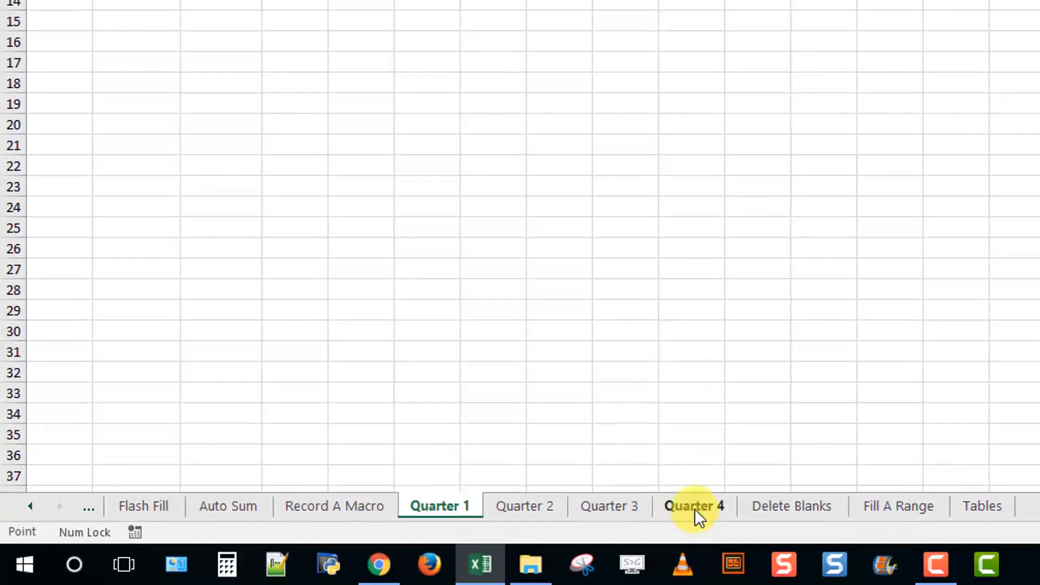
- Shift-select sheets through Quarter 4 so the C3 reference spans Quarter 1–4
{"action": "key", "text": "shift"}
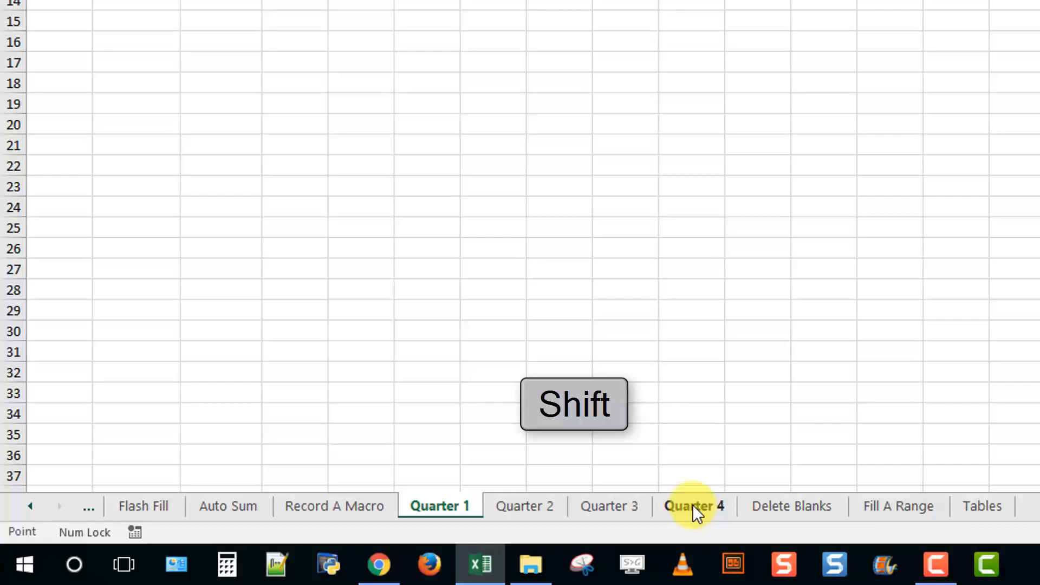
{"action": "left_click", "coordinate": [694, 506]}
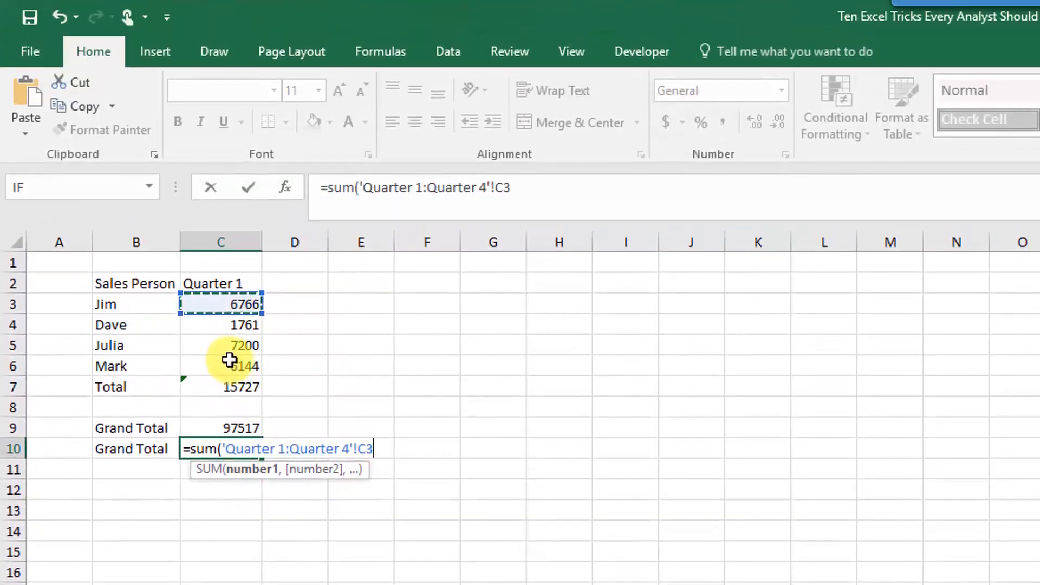
- Extend the reference to C3:C6, close the parenthesis, and confirm the 3D sum
{"action": "key", "text": "shift"}
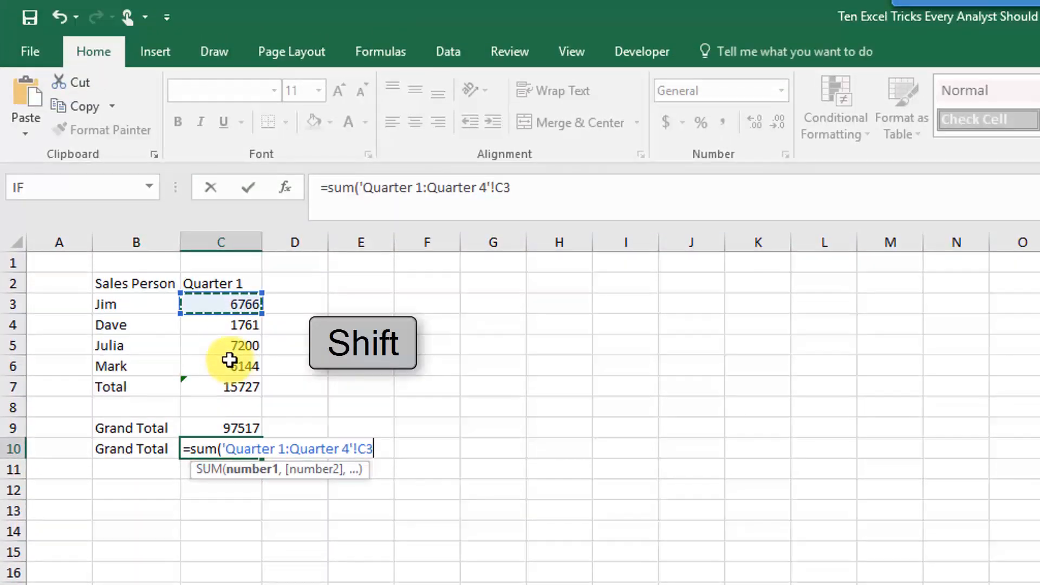
{"action": "left_click", "coordinate": [221, 366]}
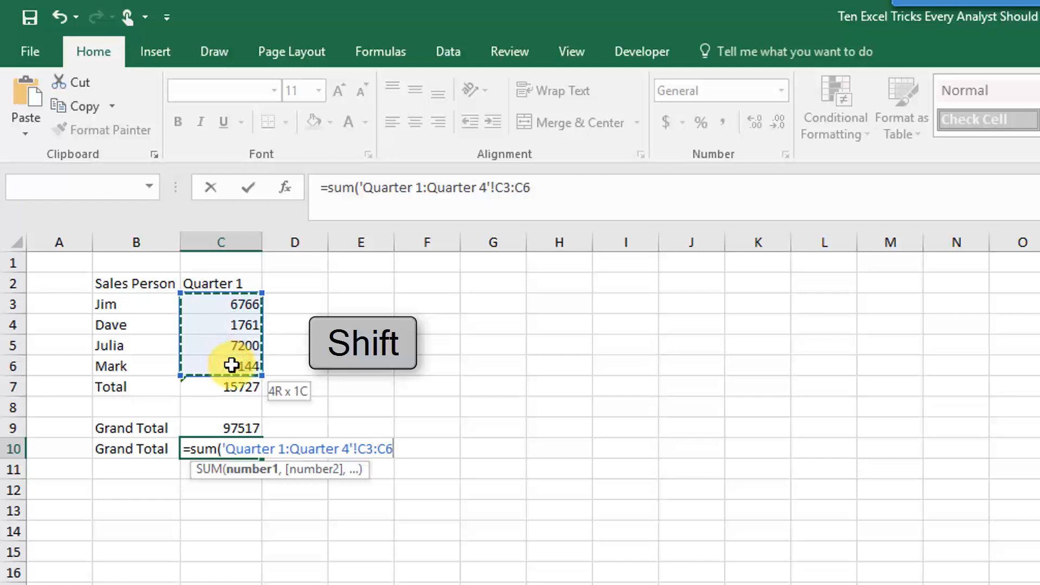
{"action": "type", "text": ")"}
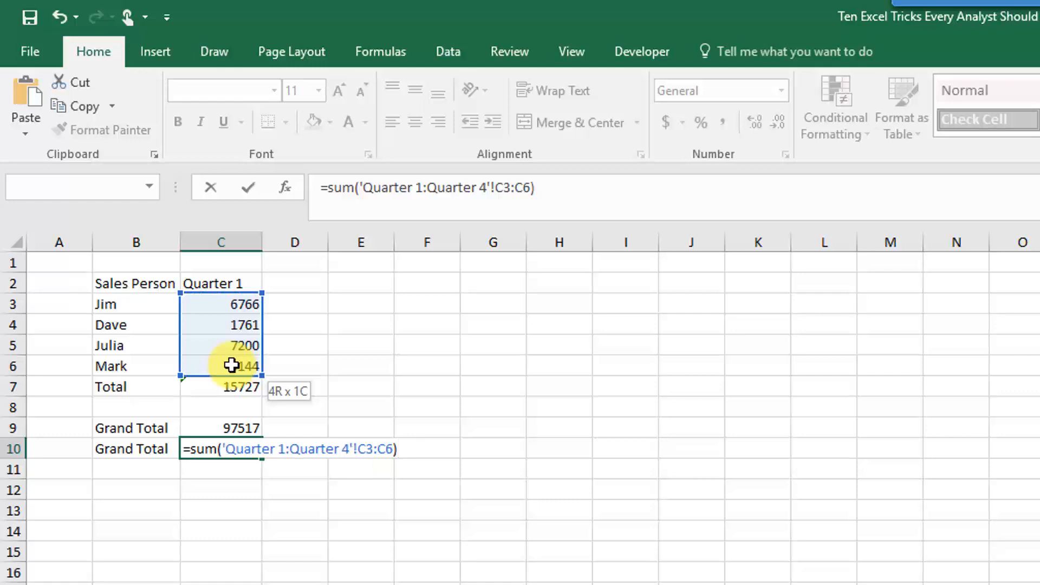
{"action": "key", "text": "Return"}
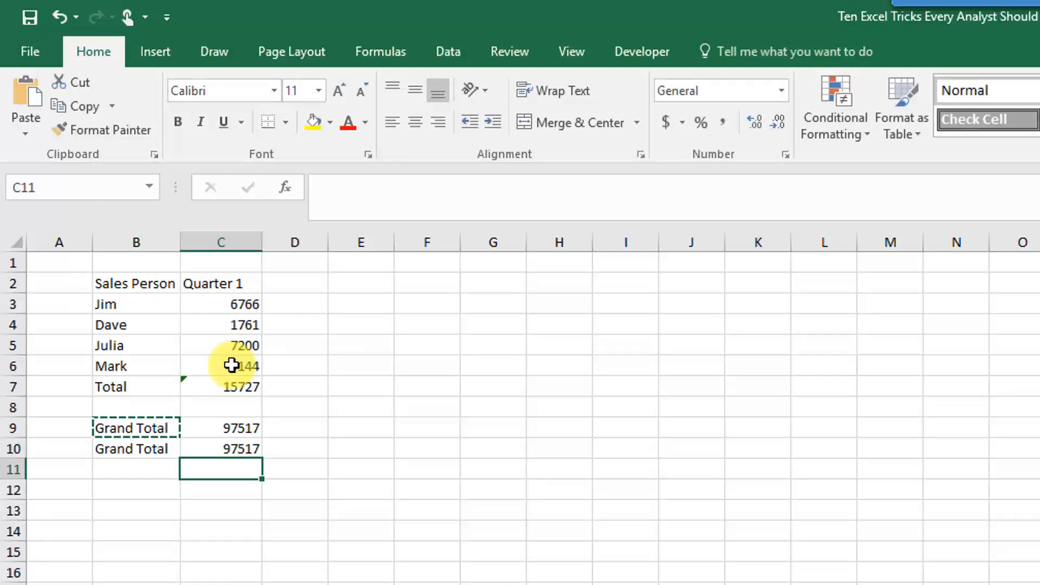
{"action": "left_click", "coordinate": [221, 448]}
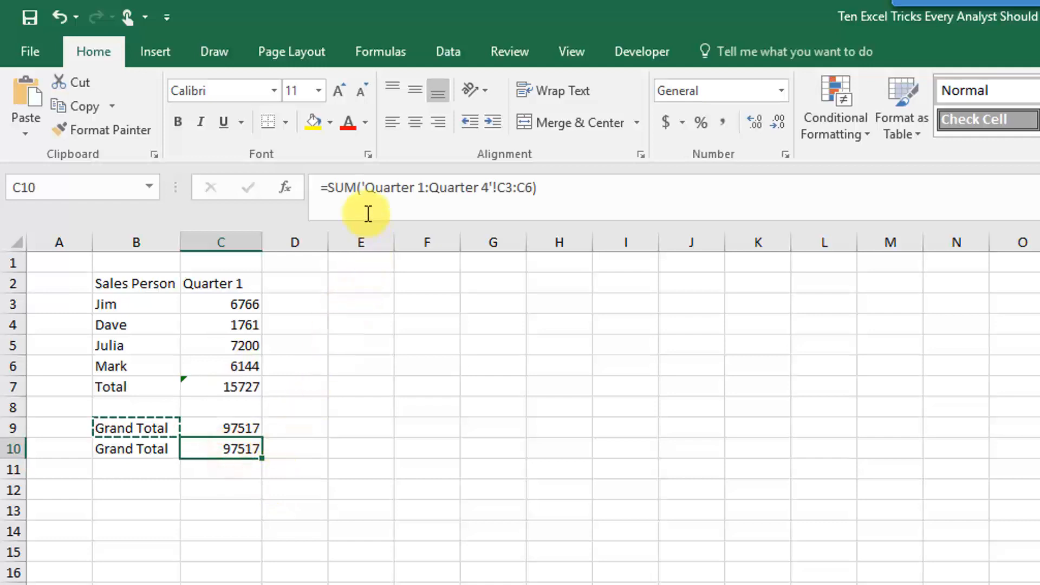
{"action": "mouse_move", "coordinate": [367, 192]}
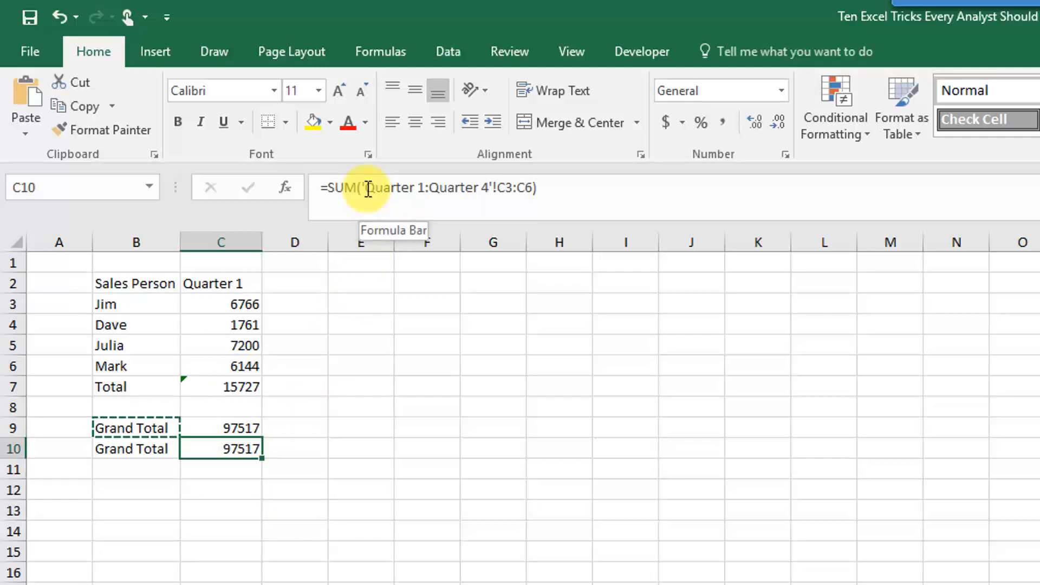